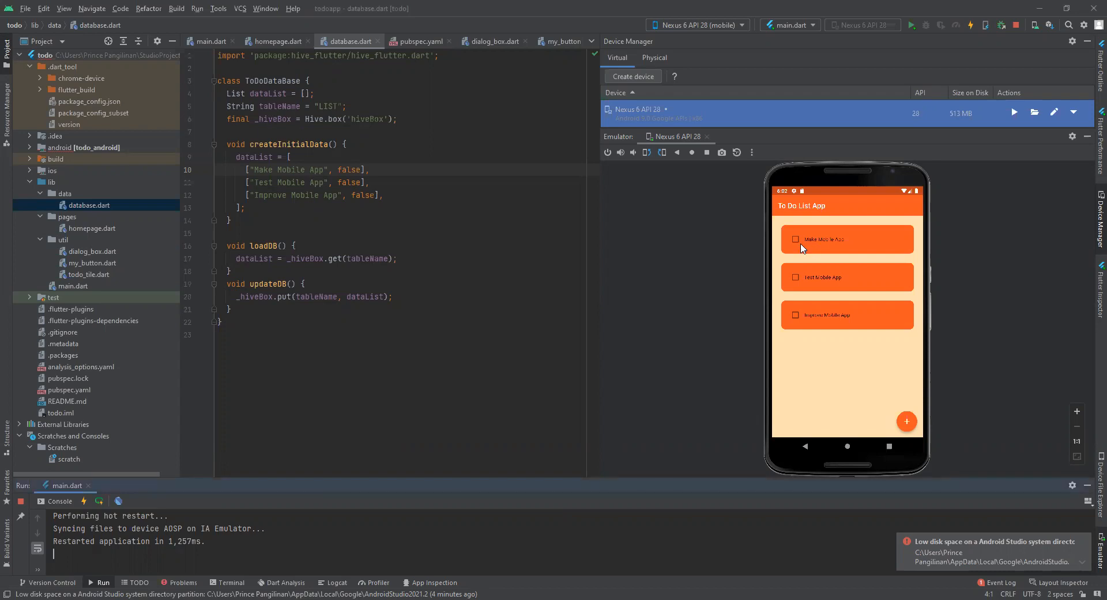
pyautogui.moveTo(594, 312)
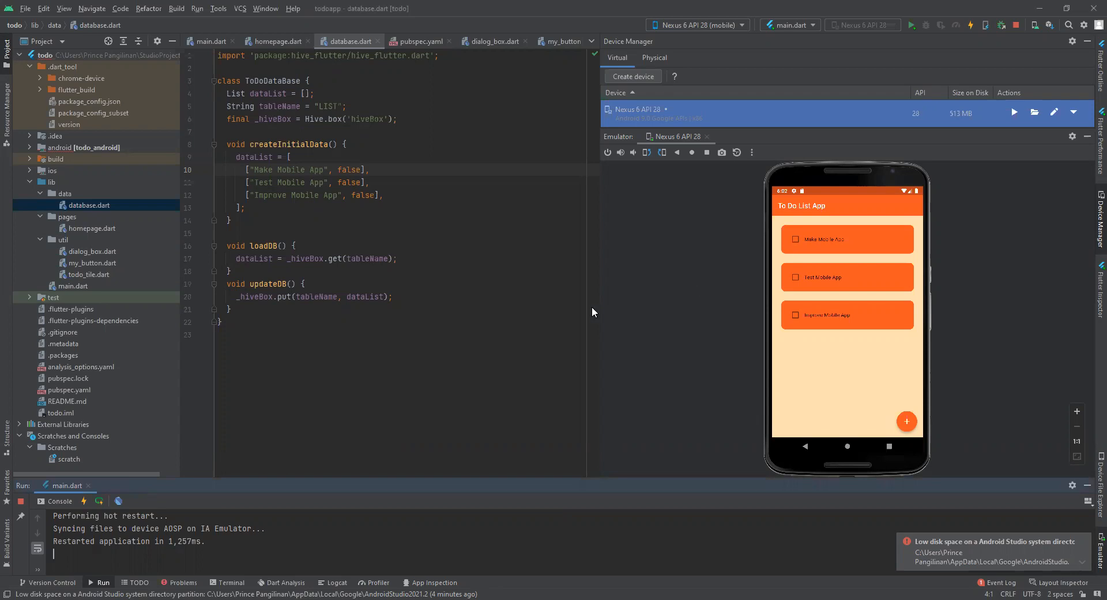
pyautogui.moveTo(135, 217)
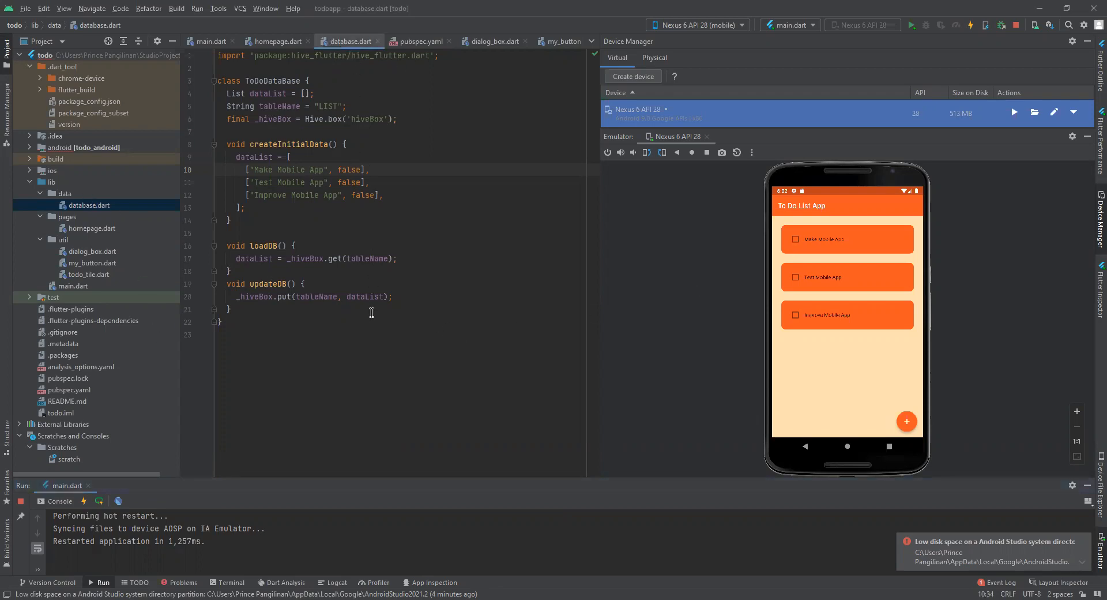
# - Select all the Hive-backed ToDoDataBase code in database.dart
pyautogui.press('ctrl+a')
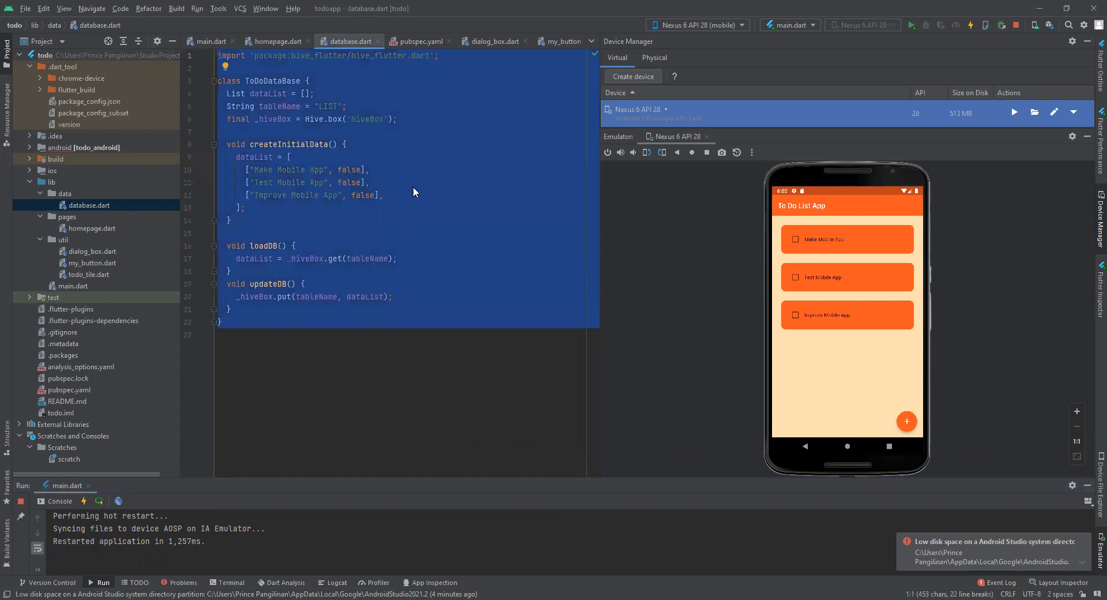
# - Scroll through homepage.dart's task methods and layout, then switch to main.dart
pyautogui.click(275, 41)
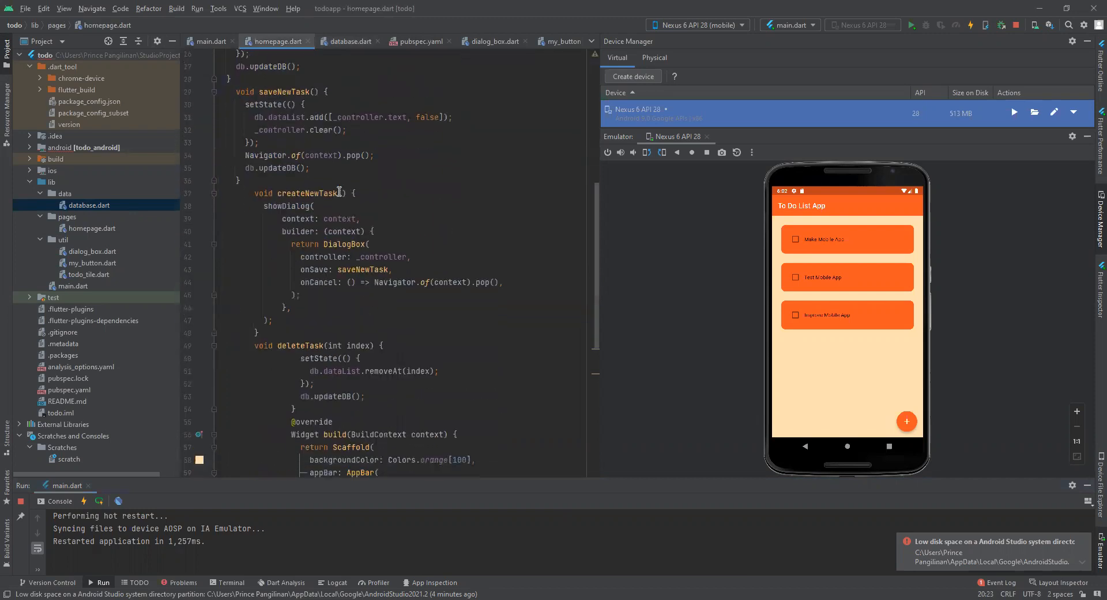
pyautogui.scroll(-3)
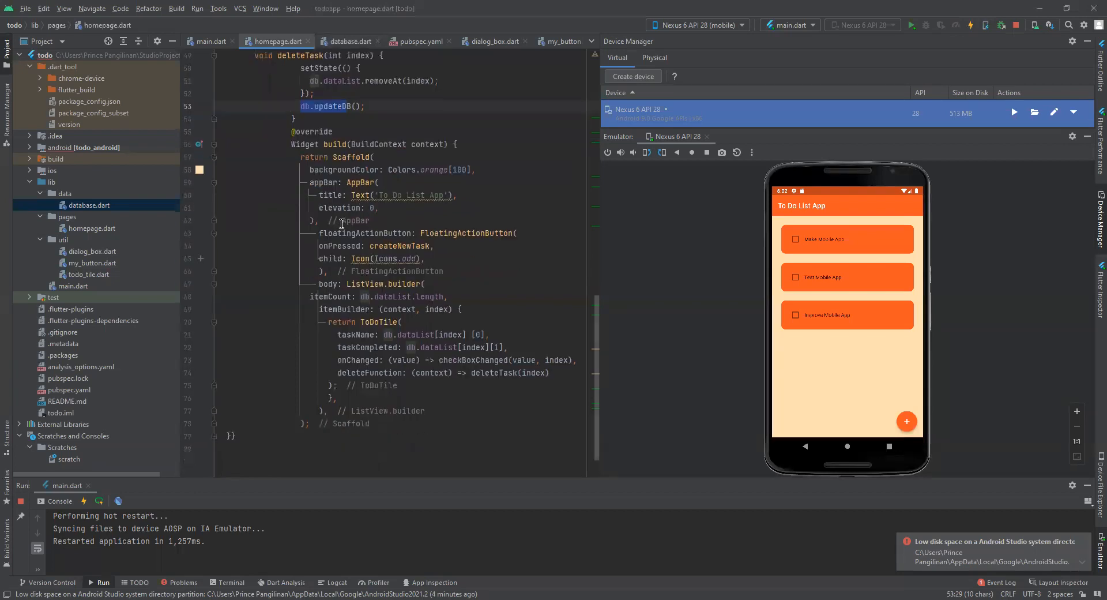
pyautogui.scroll(-3)
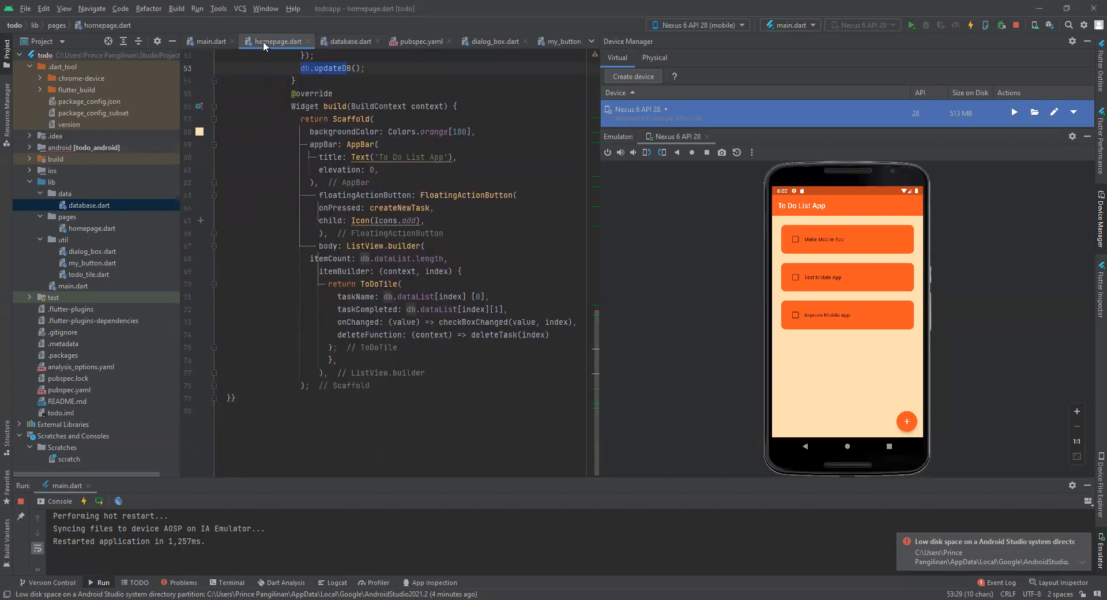
pyautogui.click(207, 41)
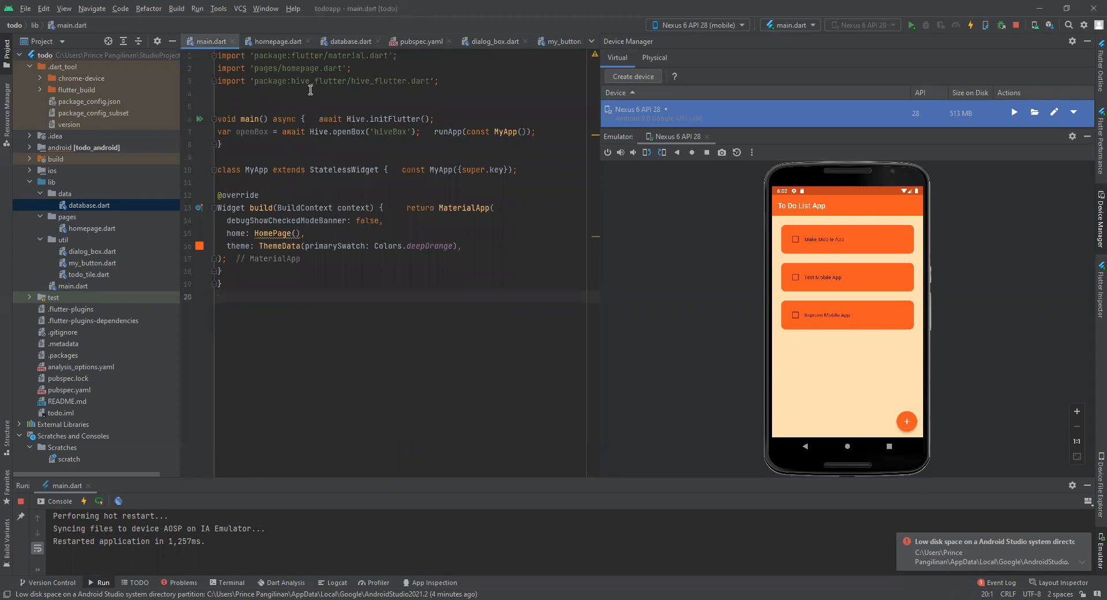
# - Highlight the hive_generator and build_runner dev dependencies in pubspec.yaml, returning to dialog_box.dart
pyautogui.click(492, 41)
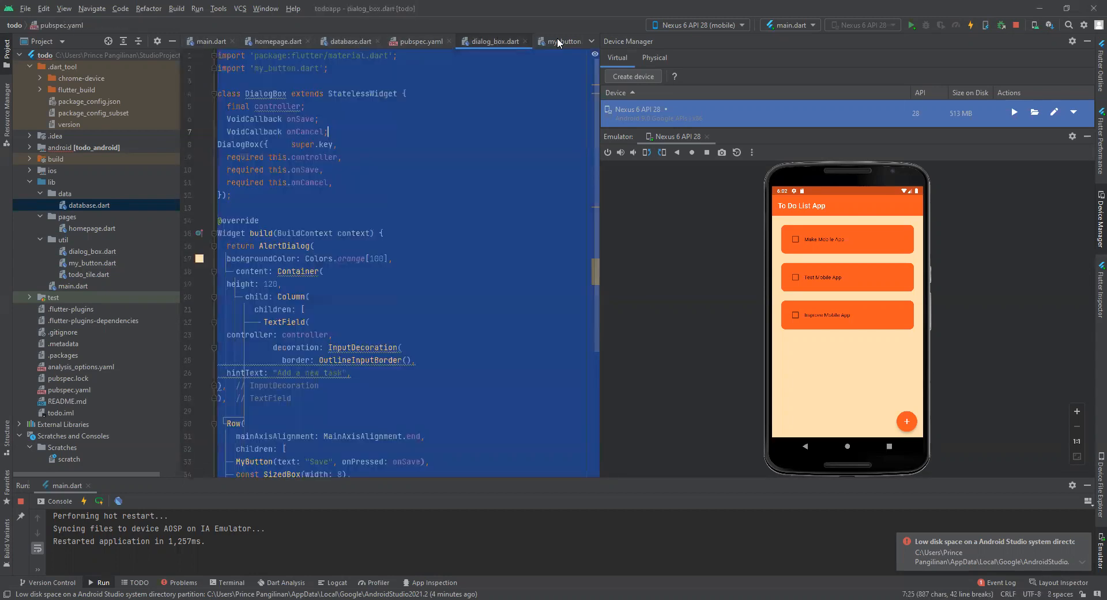
pyautogui.click(417, 41)
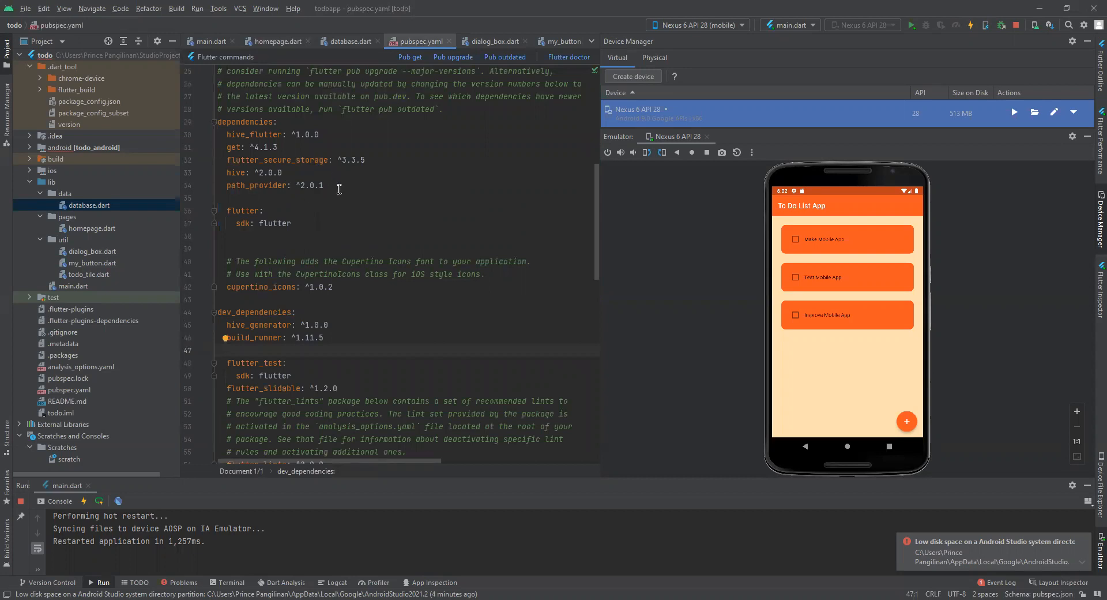
pyautogui.moveTo(226, 134); pyautogui.dragTo(323, 185)
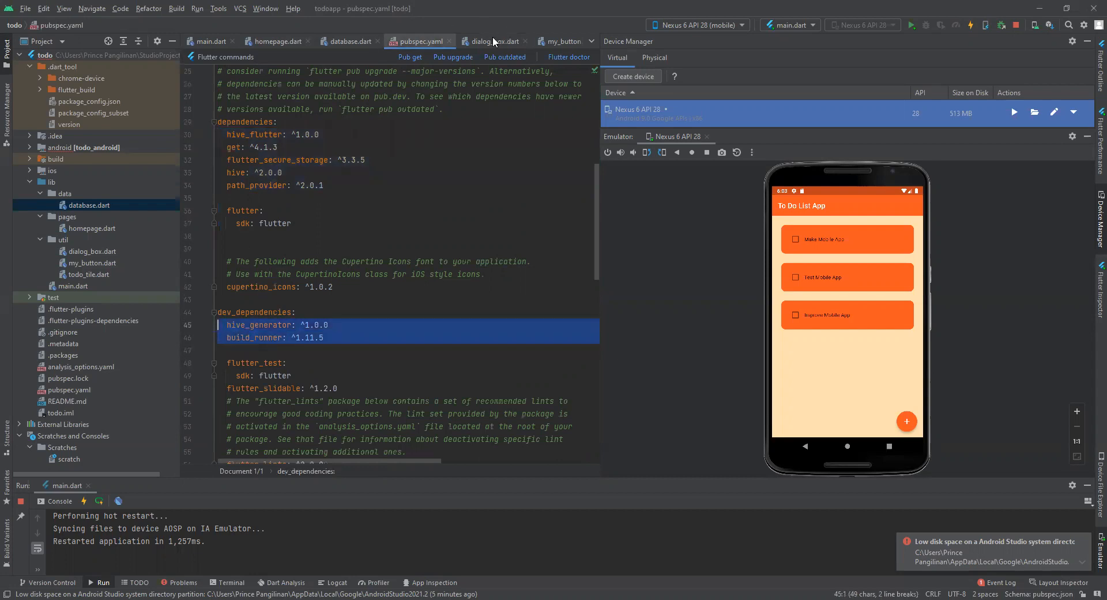
pyautogui.click(492, 41)
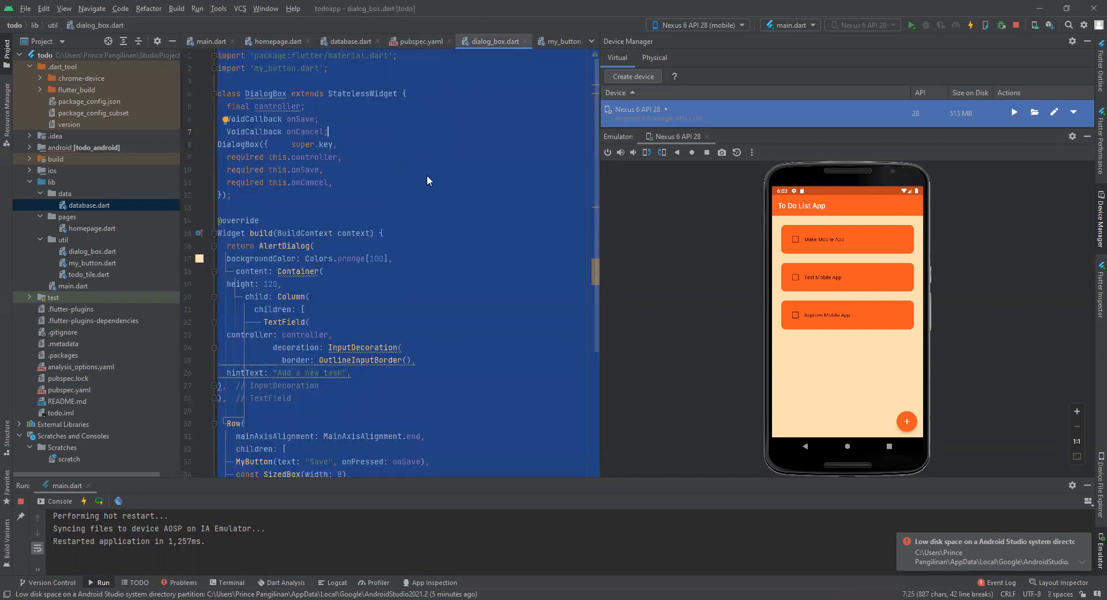
# - Review dialog_box.dart's Save/Cancel buttons, my_button.dart and homepage.dart, ending in database.dart
pyautogui.scroll(-3)
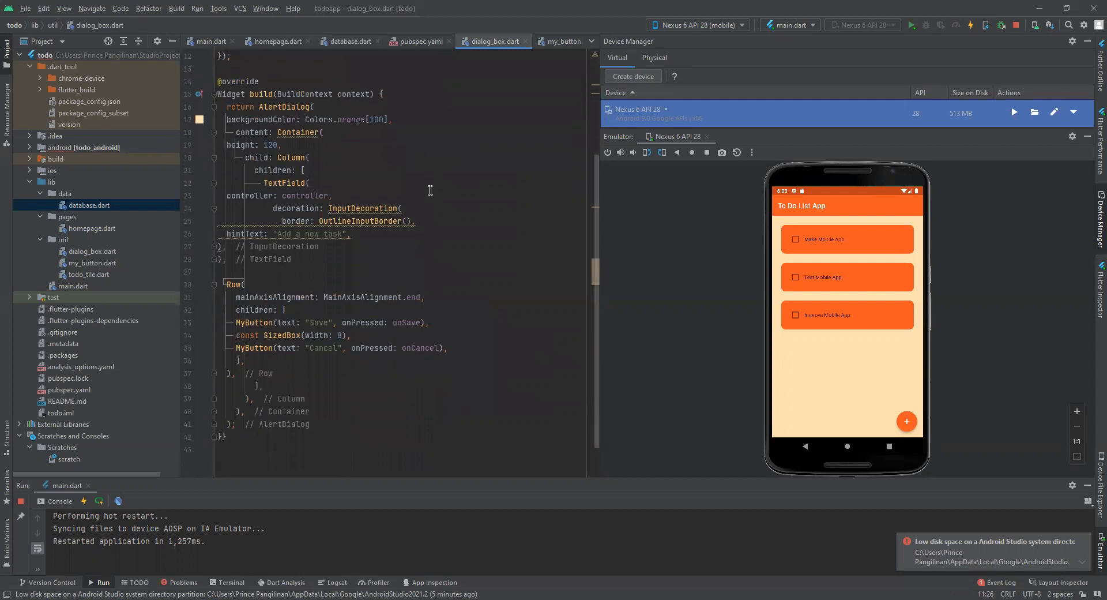
pyautogui.click(550, 41)
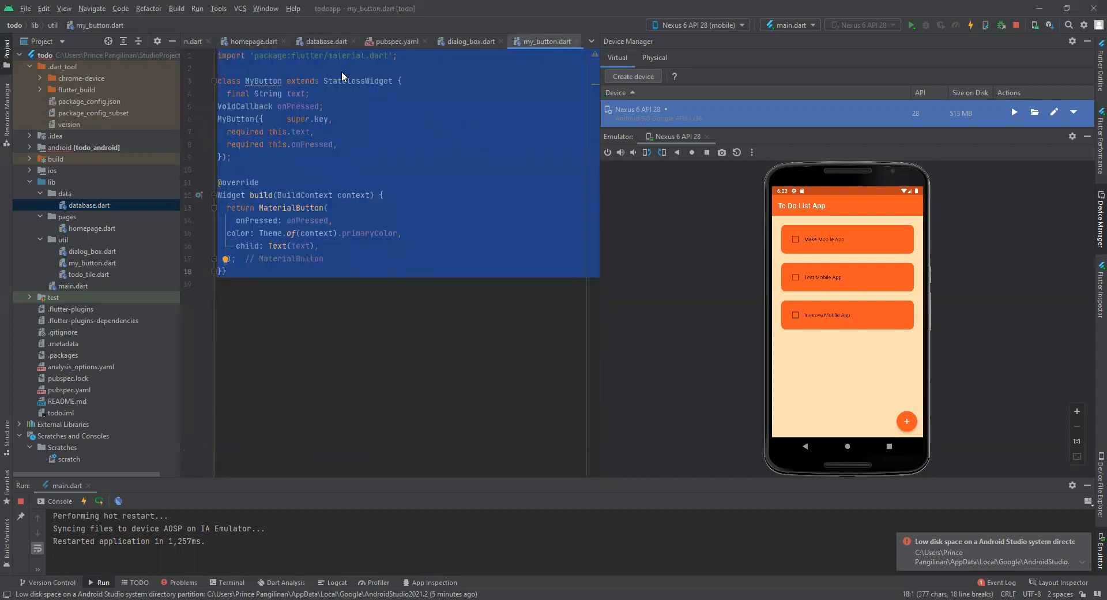
pyautogui.click(254, 40)
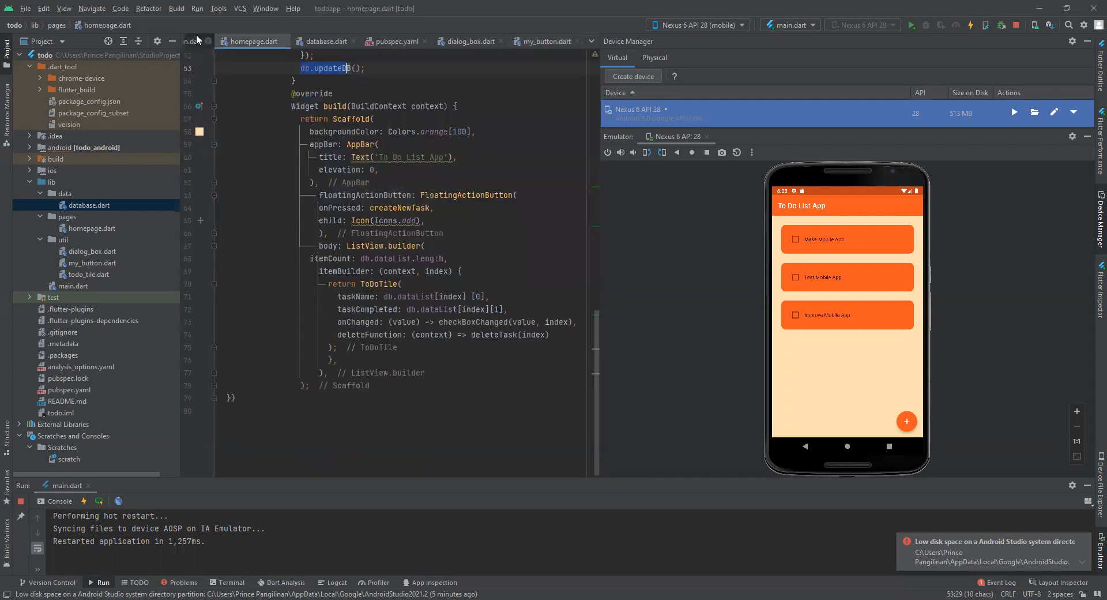
pyautogui.click(325, 41)
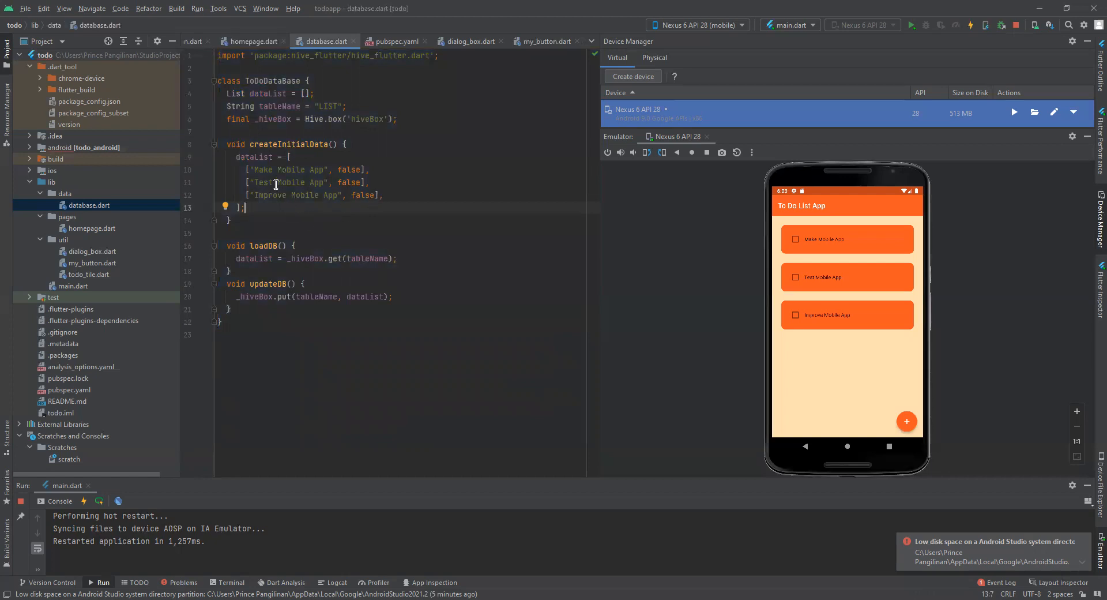
# - Highlight the Make Mobile App and Improve Mobile App starter tasks and tick off the tasks
pyautogui.doubleClick(290, 170)
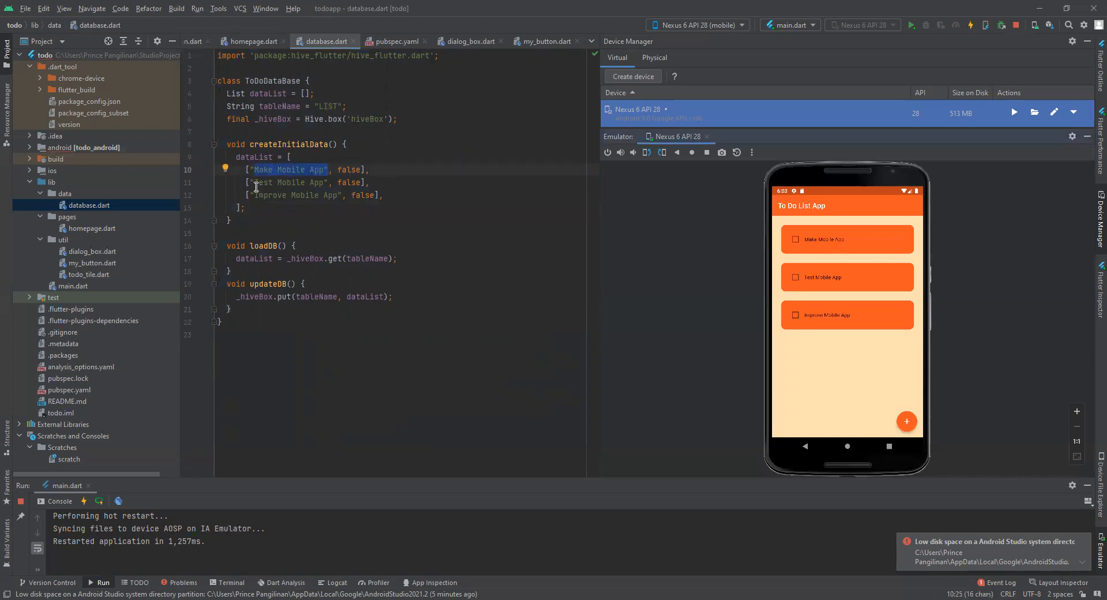
pyautogui.doubleClick(287, 182)
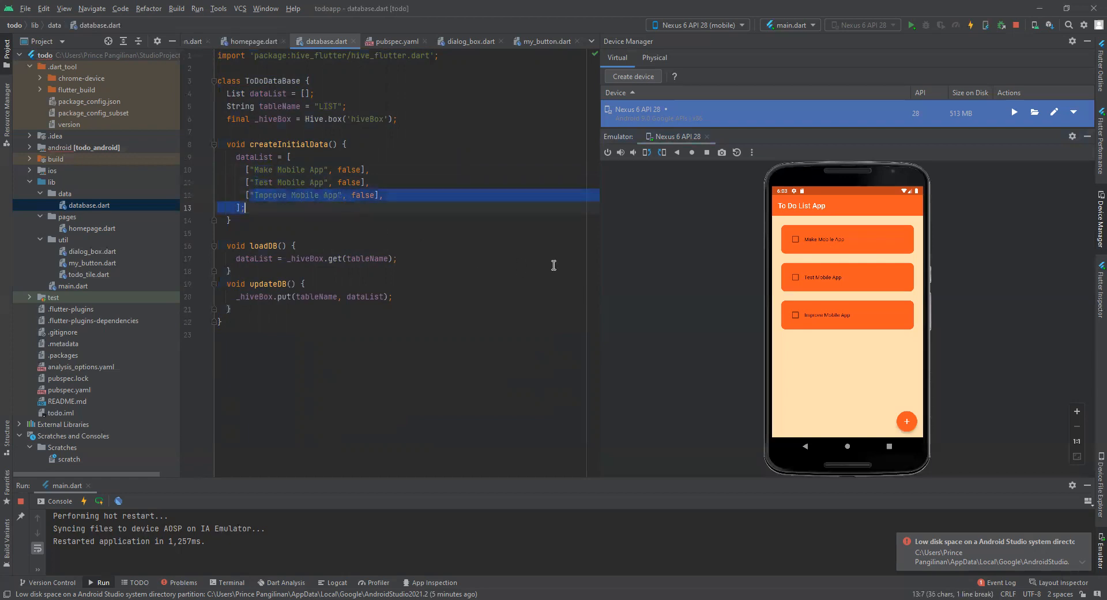
pyautogui.click(795, 239)
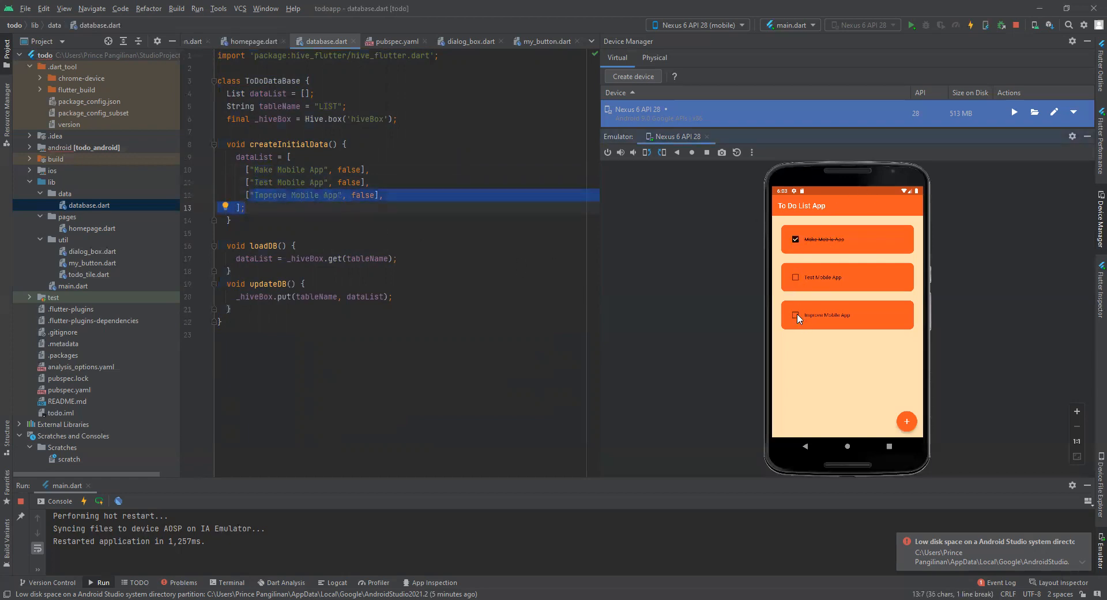
pyautogui.click(797, 317)
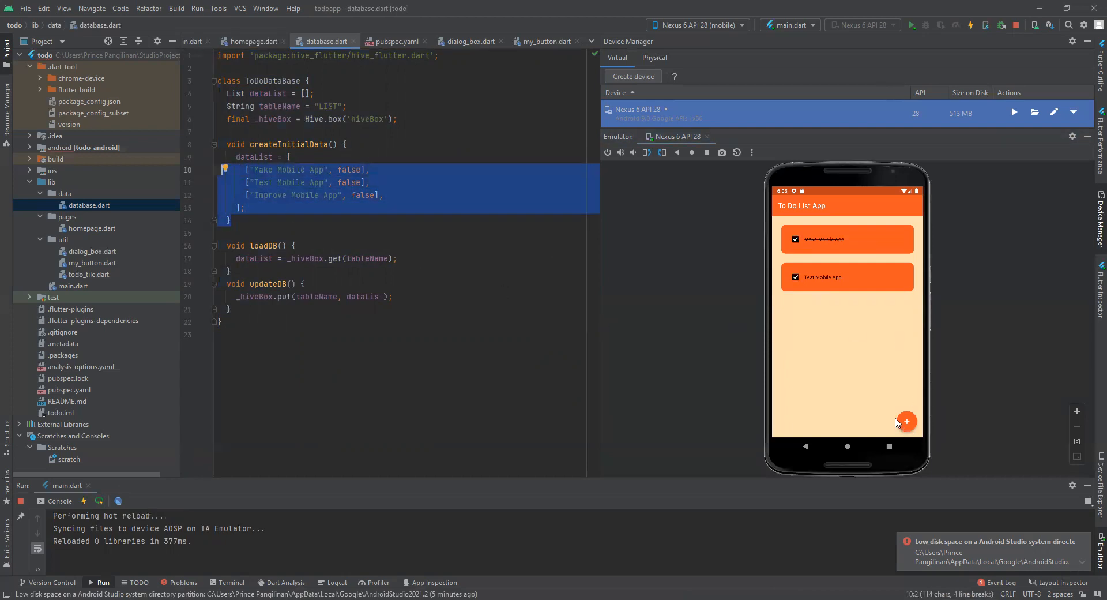
# - Add the new tasks 'add tasks', 'remove' and 'hive database' in the emulator
pyautogui.click(906, 421)
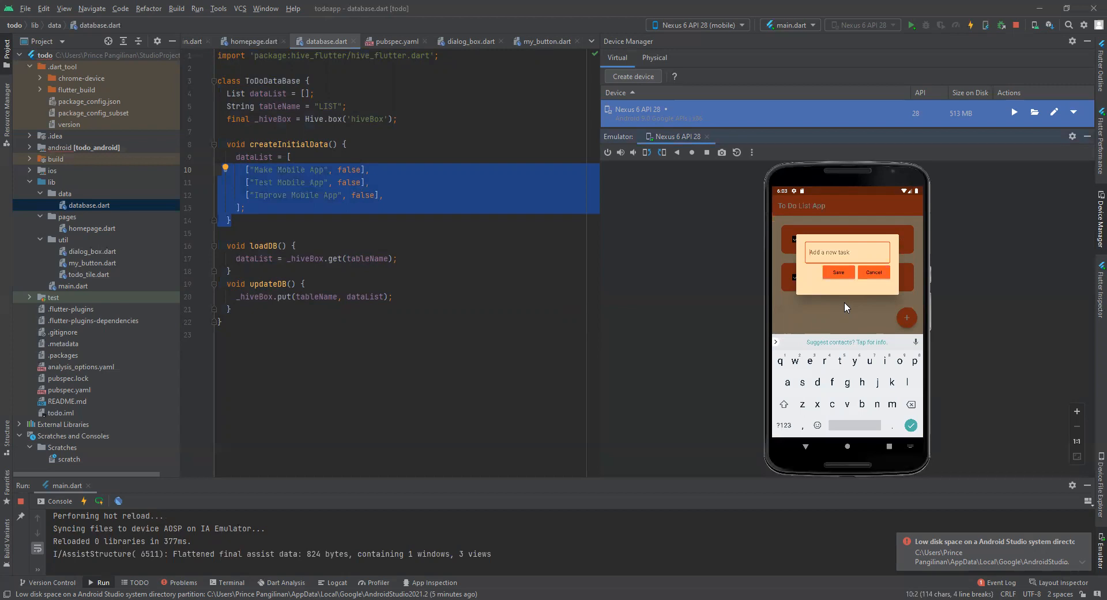
pyautogui.write('tasks')
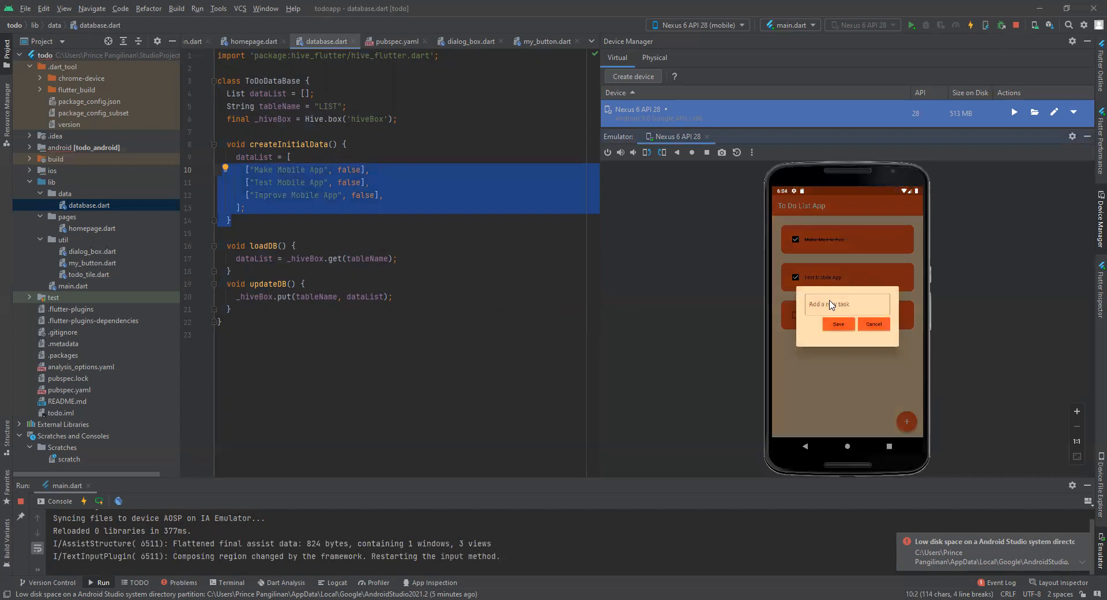
pyautogui.write('remove')
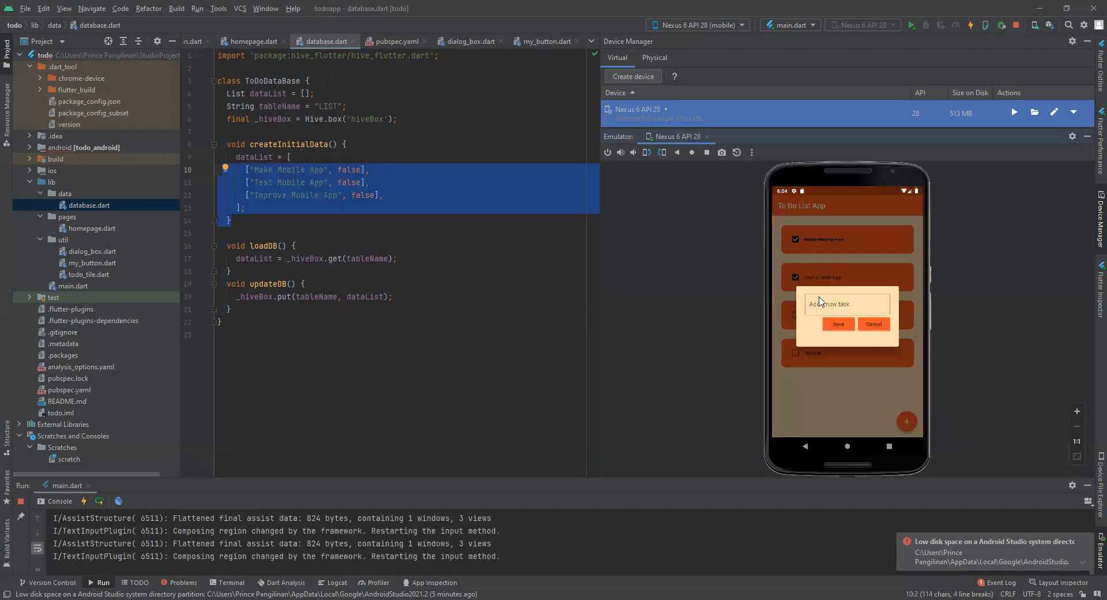
pyautogui.click(846, 304)
pyautogui.write('hive database')
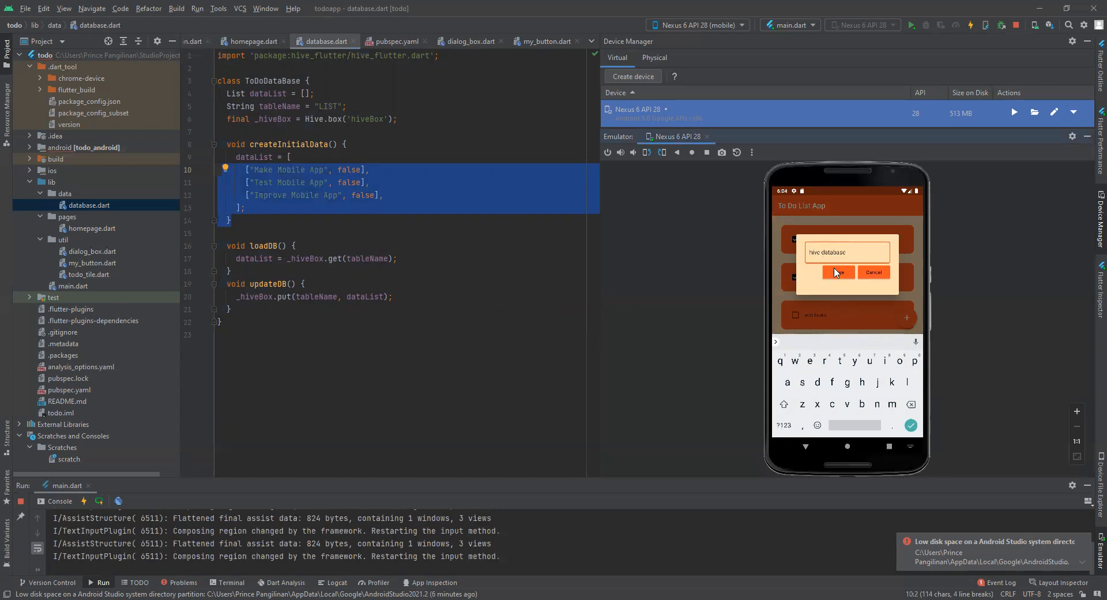
pyautogui.click(837, 272)
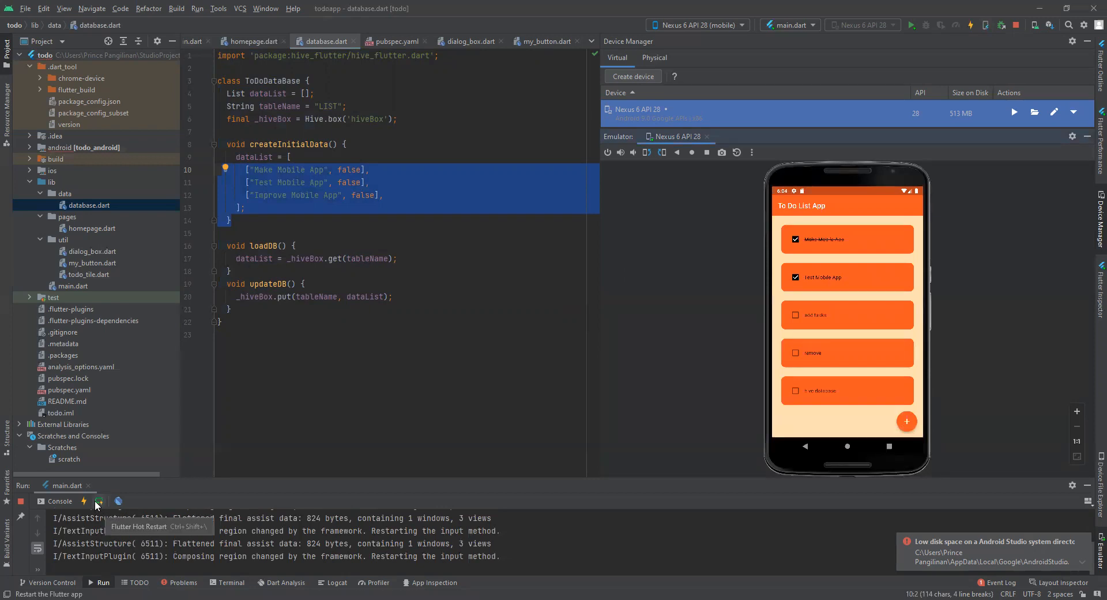
# - Hot restart and reload, delete all five tasks, then hot restart to confirm an empty list
pyautogui.click(99, 502)
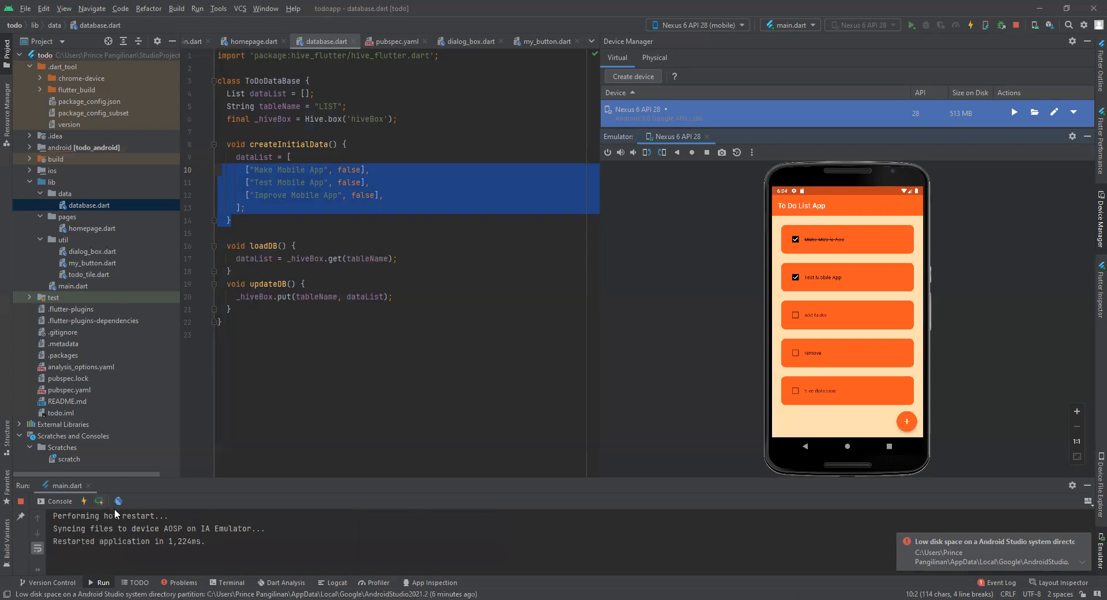
pyautogui.click(99, 500)
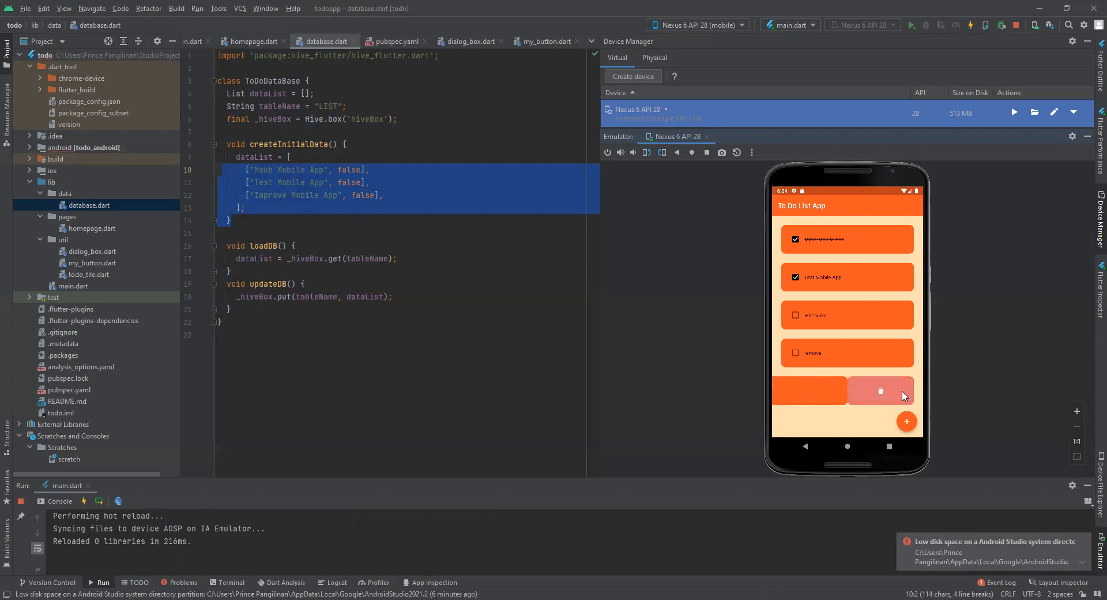
pyautogui.click(881, 391)
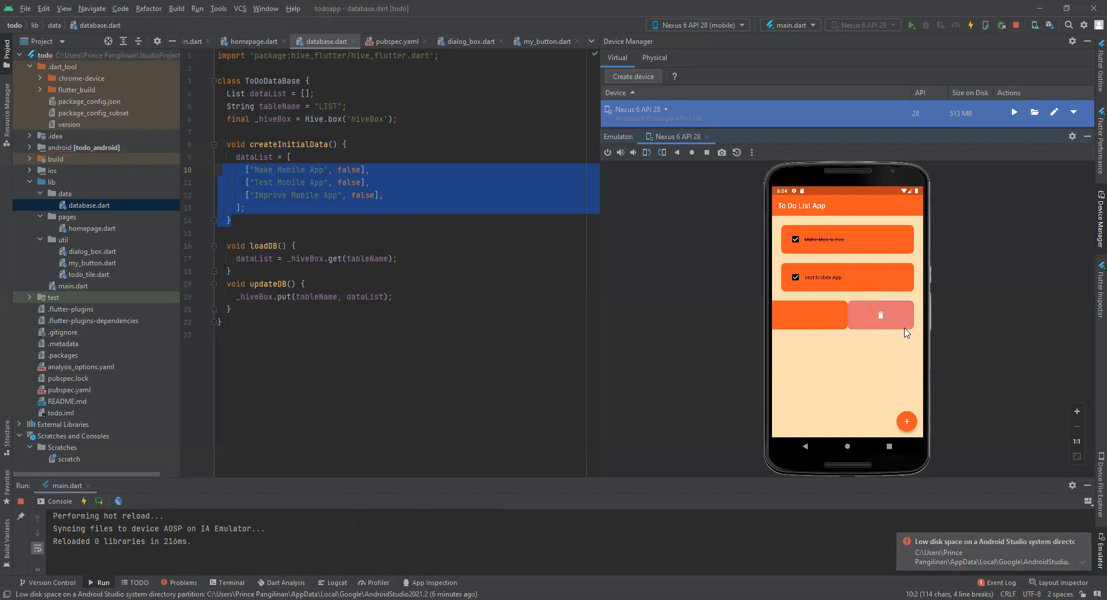
pyautogui.click(881, 315)
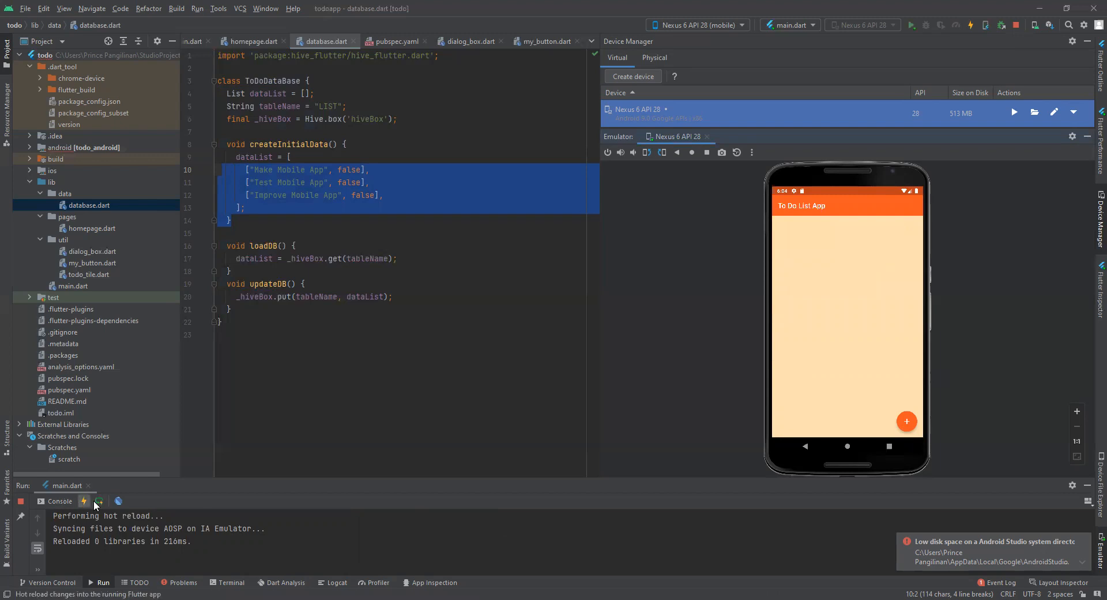
pyautogui.moveTo(99, 501)
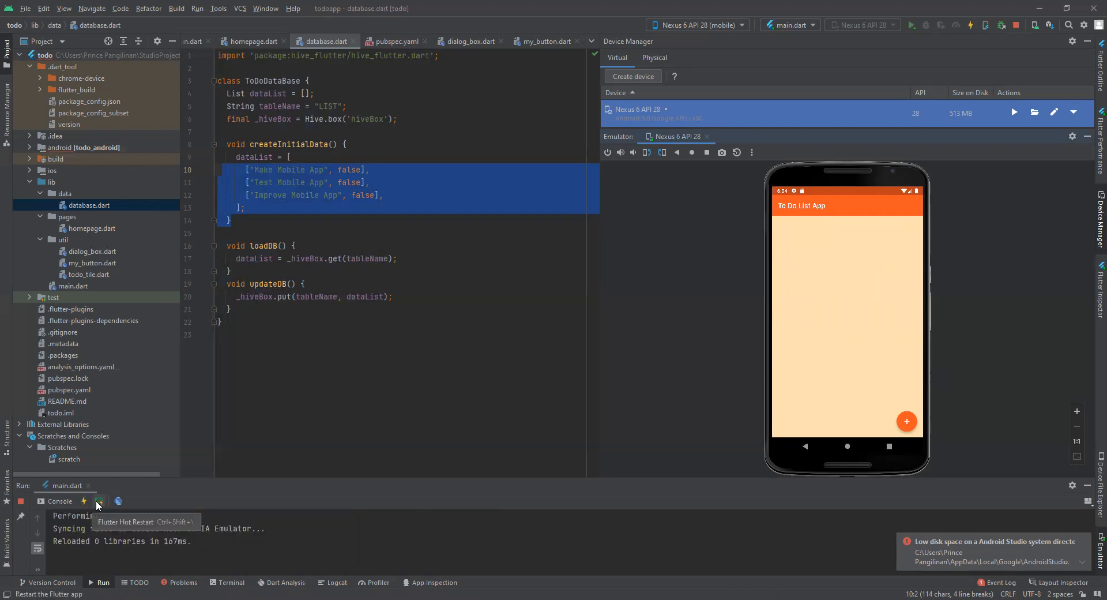
pyautogui.click(99, 501)
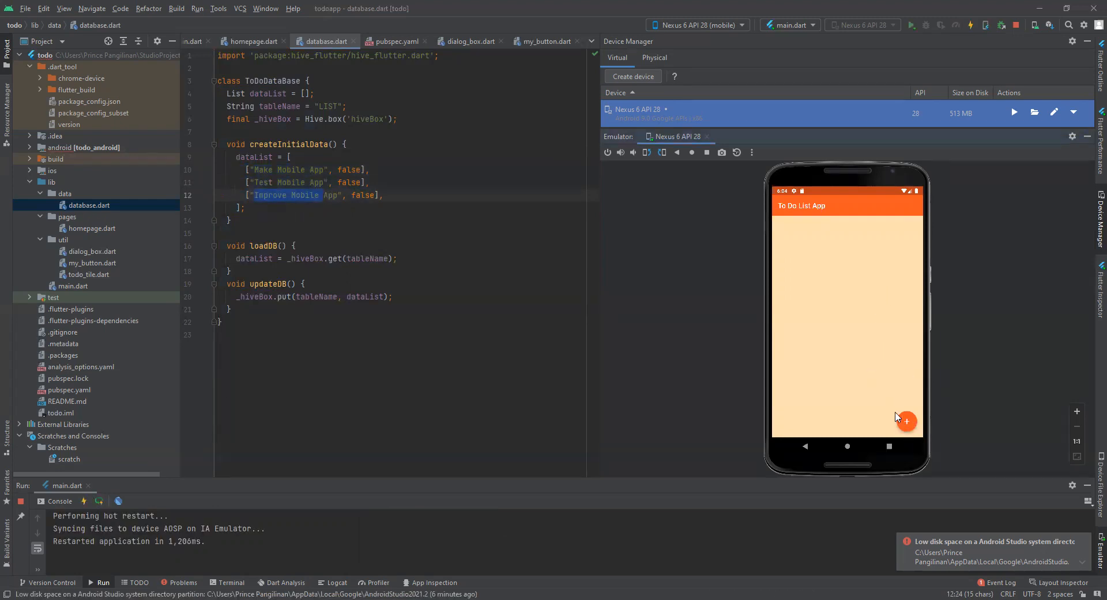
# - Add and save the task 'finish testing the application' in the empty list
pyautogui.click(906, 421)
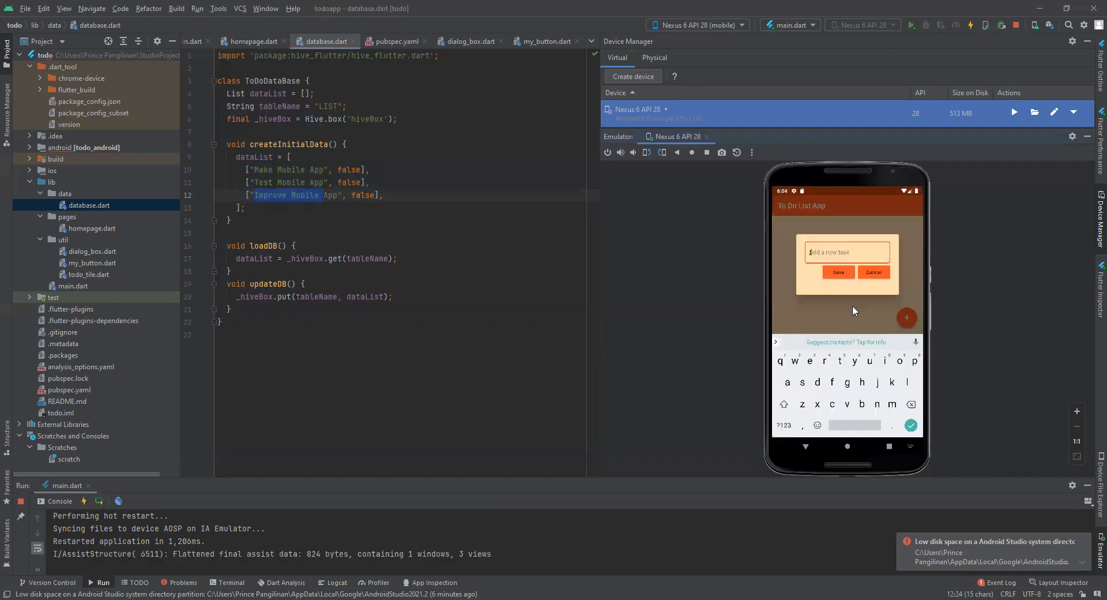
pyautogui.write('finish to')
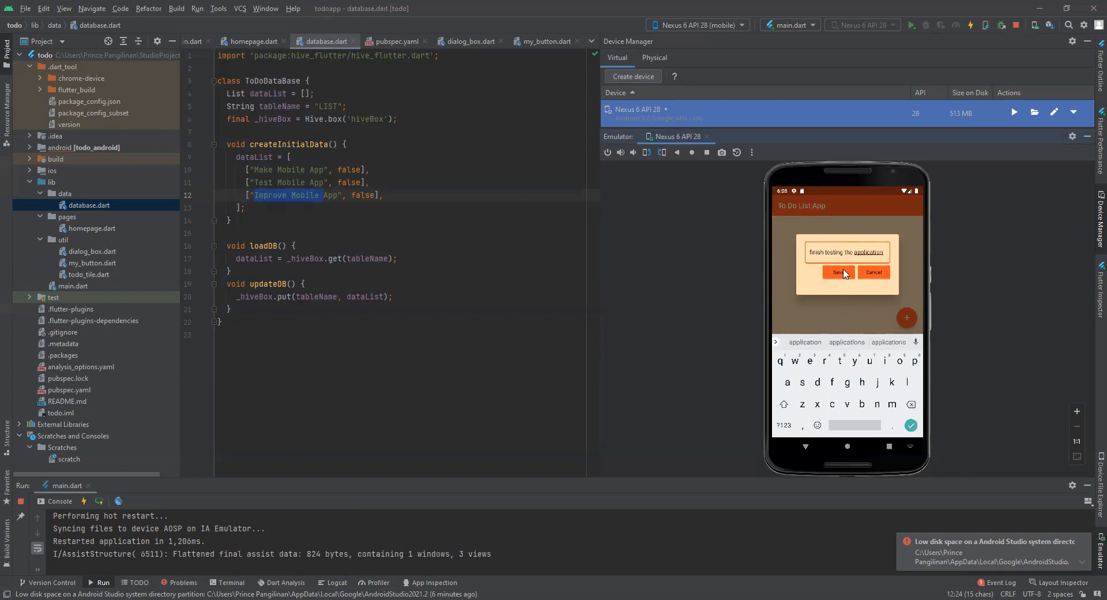
pyautogui.click(837, 273)
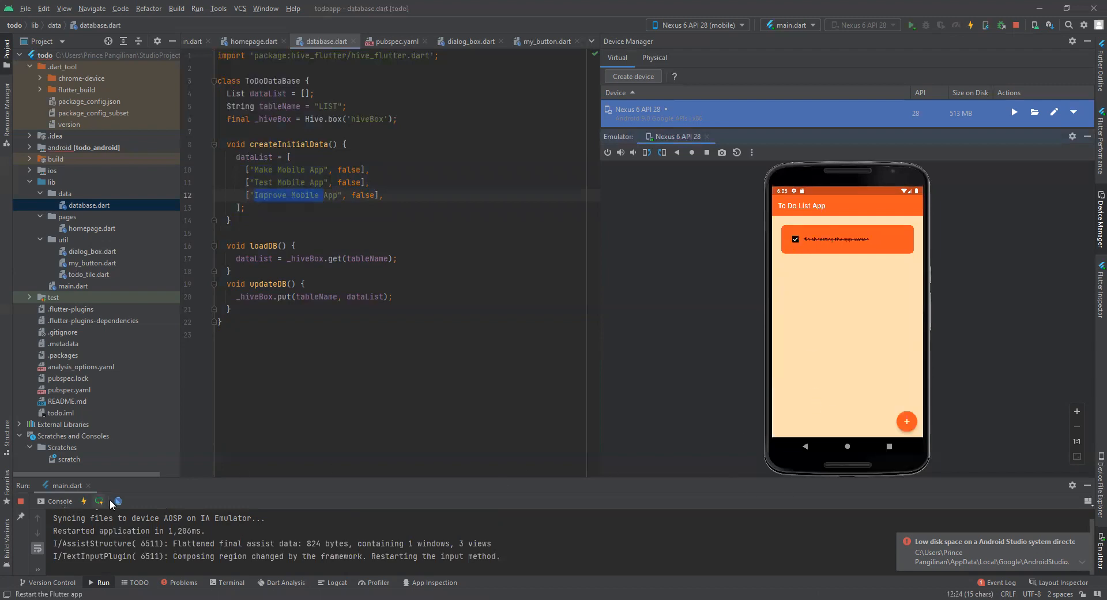
# - Hot restart and hot reload to verify 'finish testing the application' persists
pyautogui.click(83, 502)
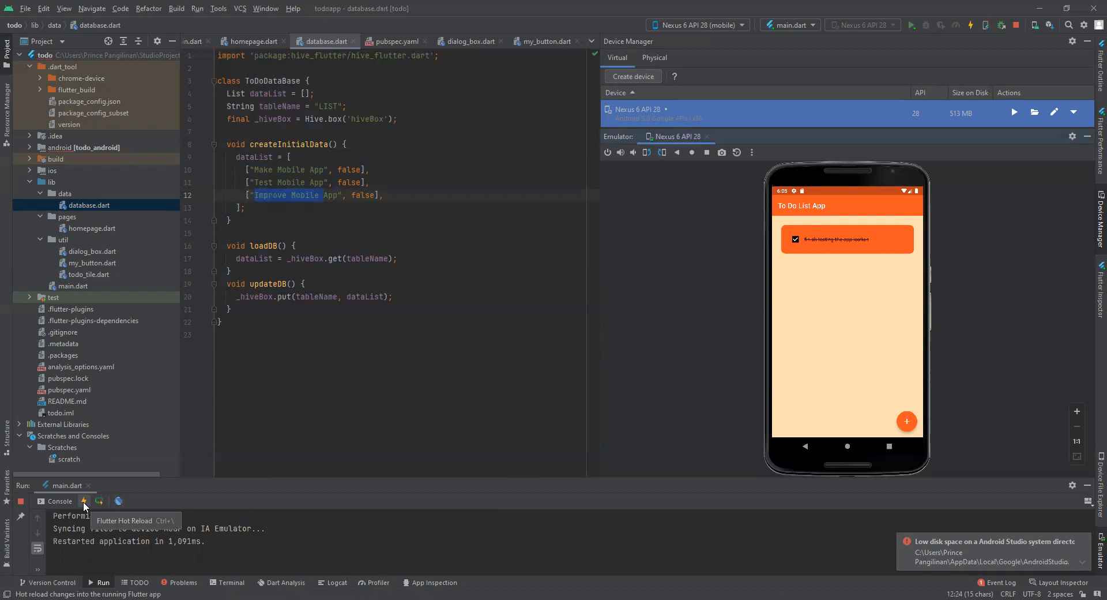
pyautogui.click(82, 502)
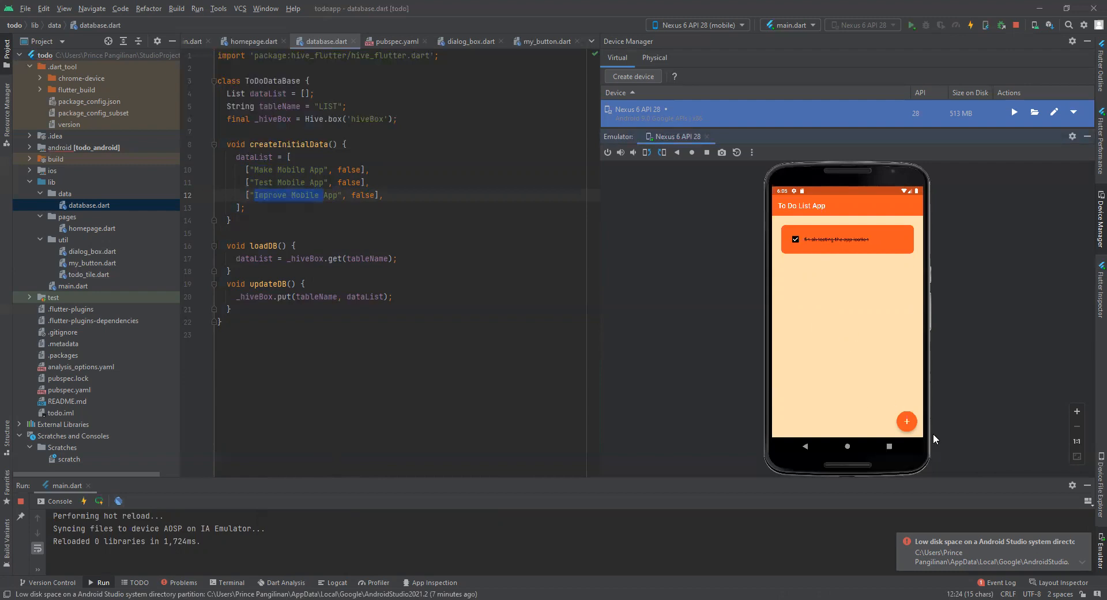
pyautogui.moveTo(818, 434)
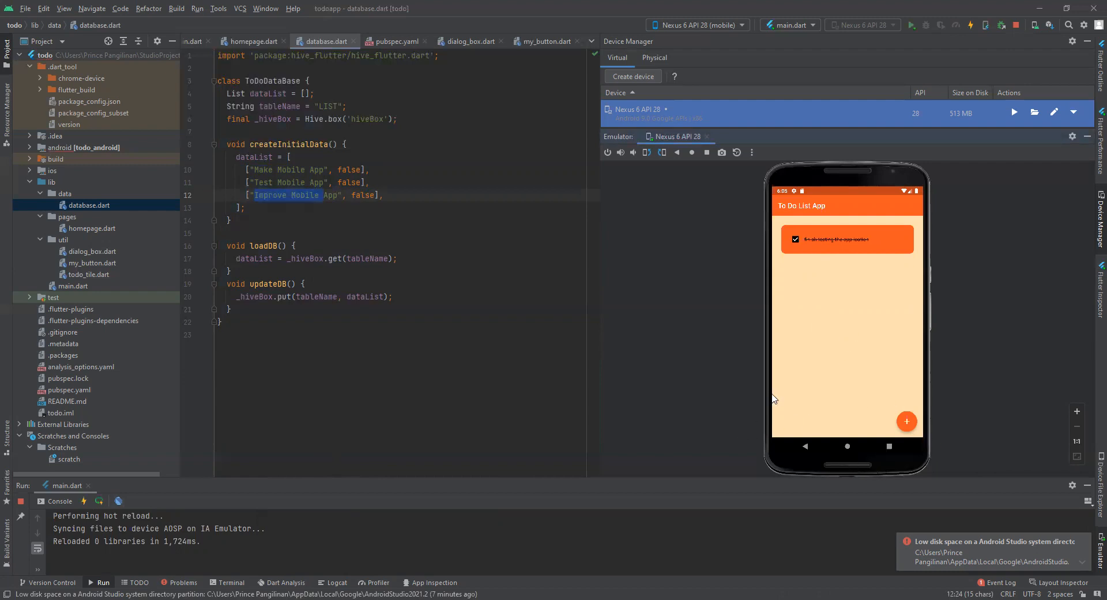
pyautogui.moveTo(846, 399)
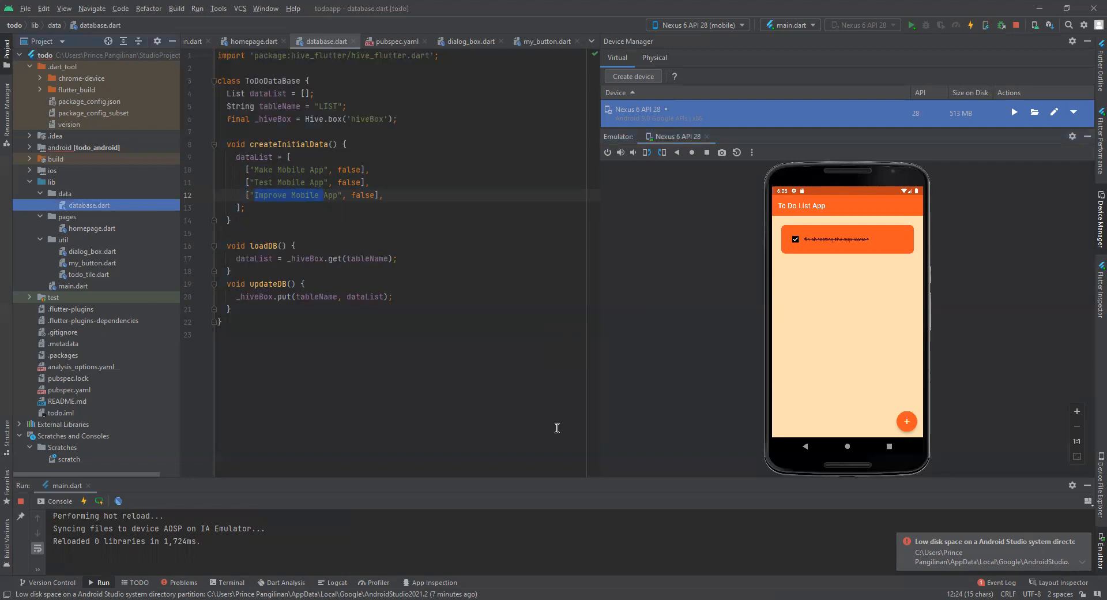
pyautogui.moveTo(1006, 544)
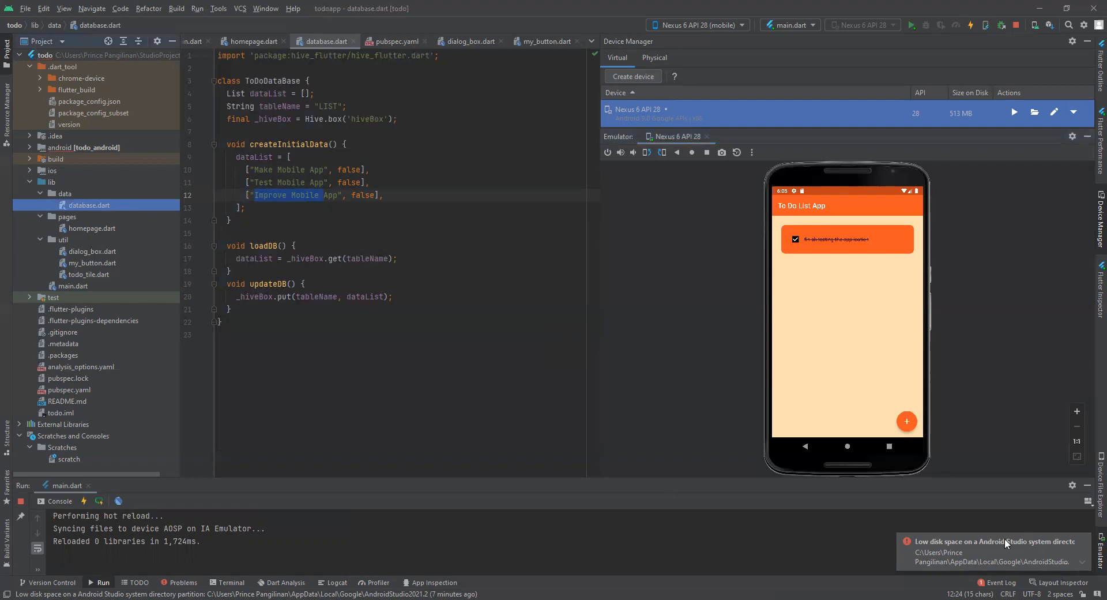